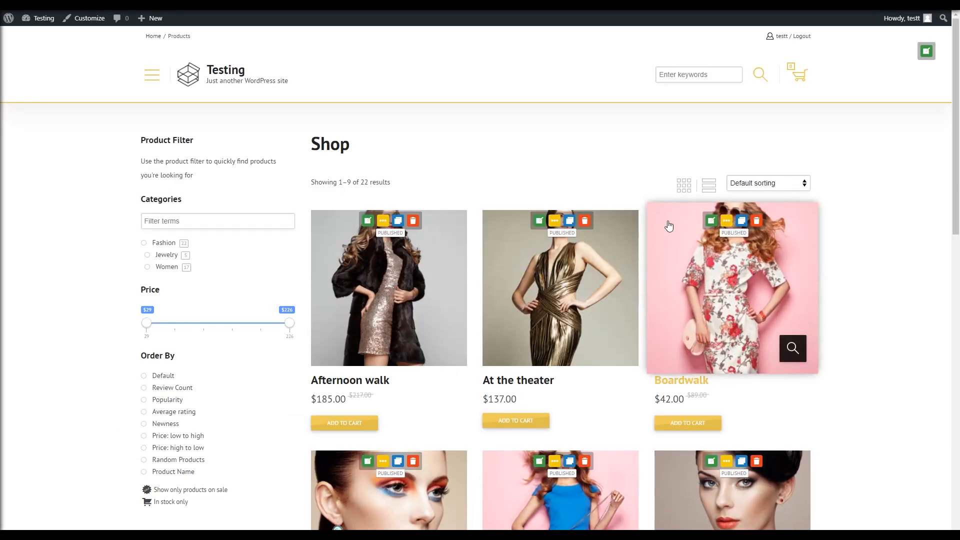
mouse_move(925, 54)
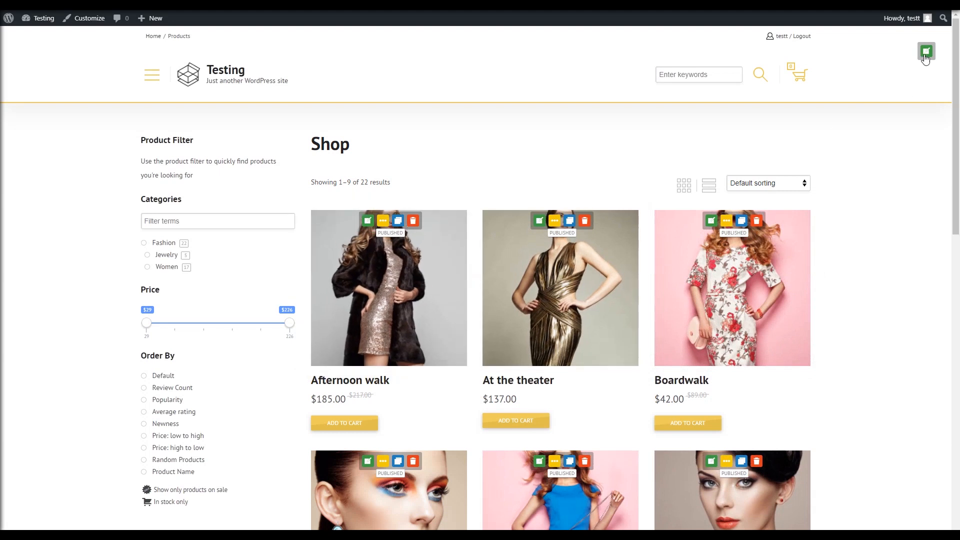
- Create a new simple product (ID 170) and open its live editing panel
click(926, 51)
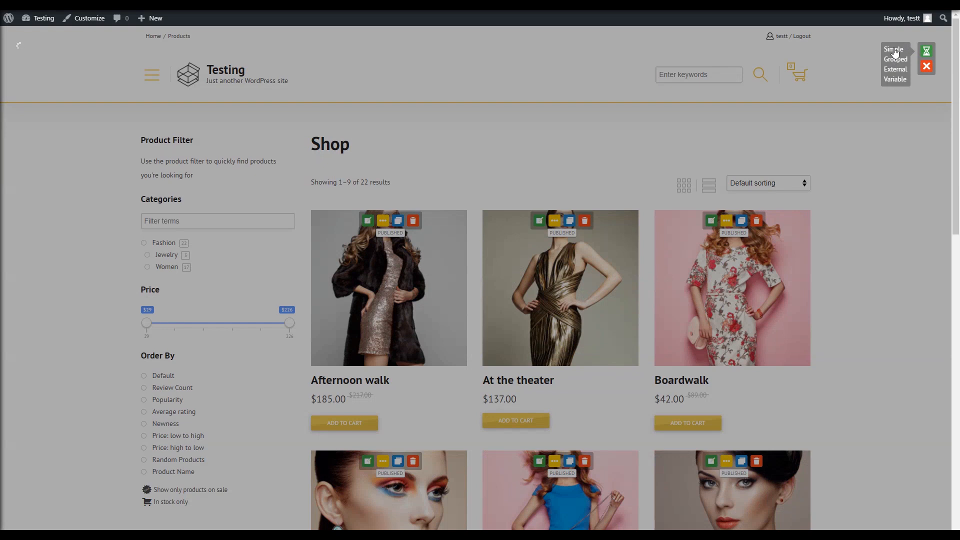
click(893, 50)
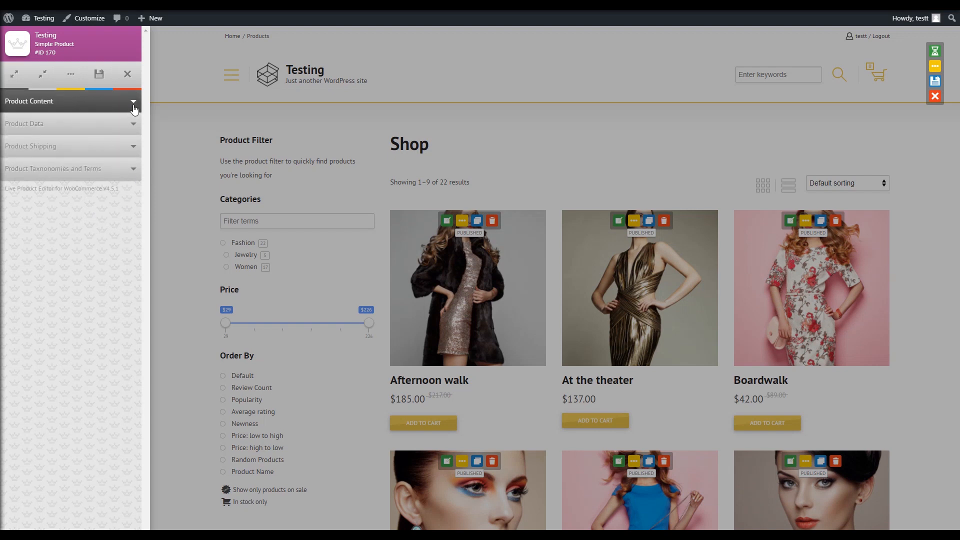
- Set the product to Published, named 'A perfect dress' with slug a-perfect-dress
click(133, 101)
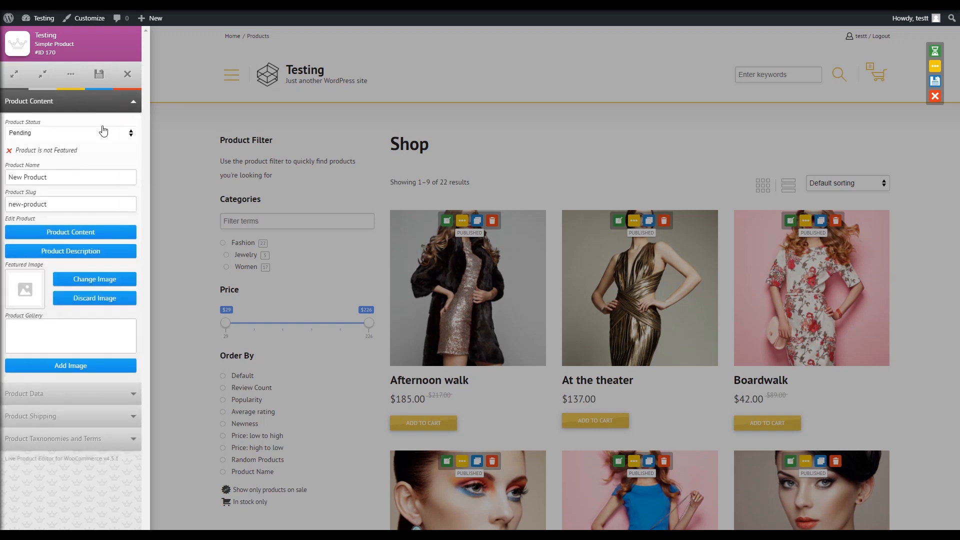
click(70, 133)
text(a)
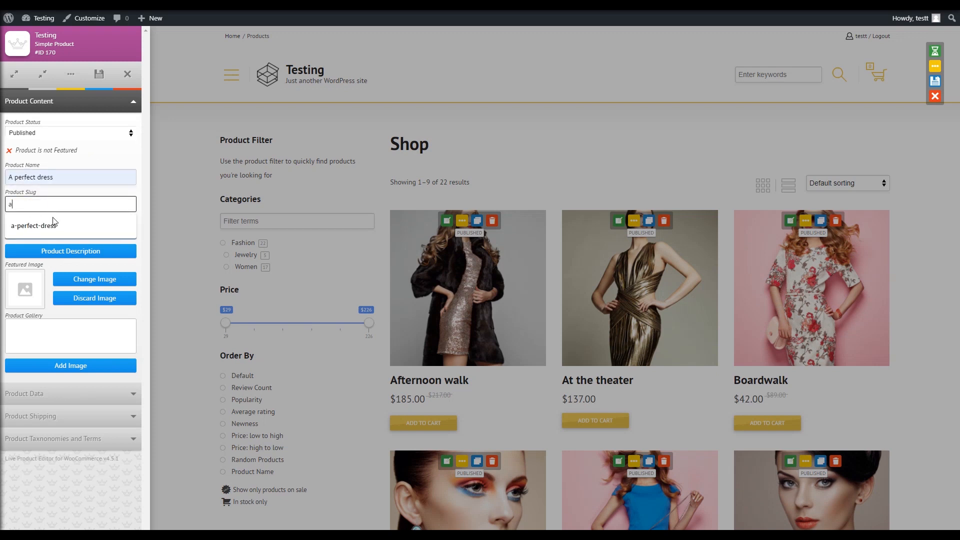
click(34, 226)
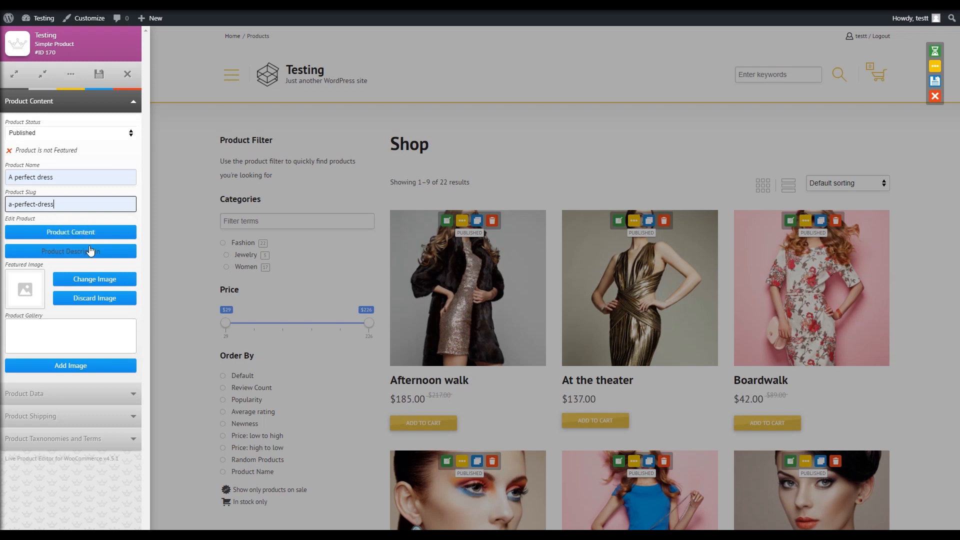
- Write and save the product description 'this is a great product'
click(71, 251)
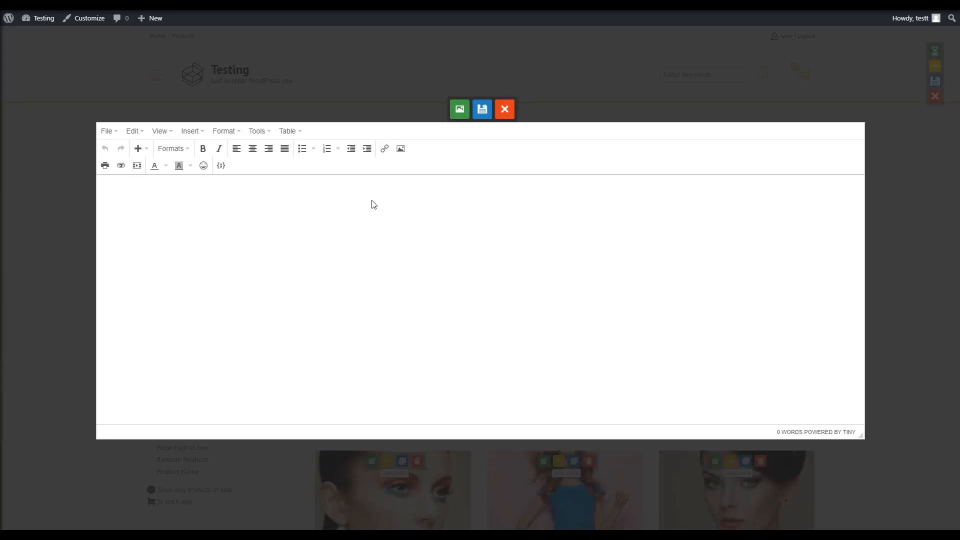
text(this is a)
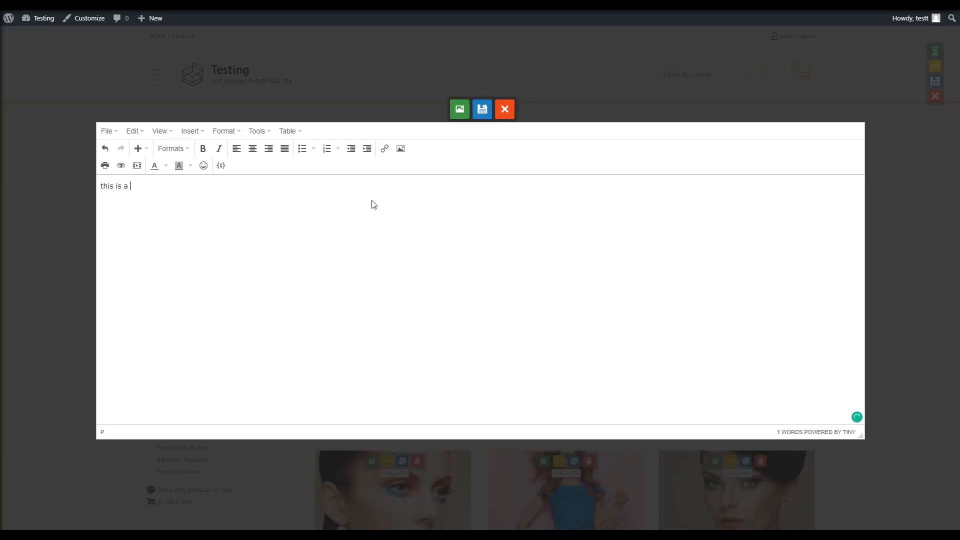
text(great produc)
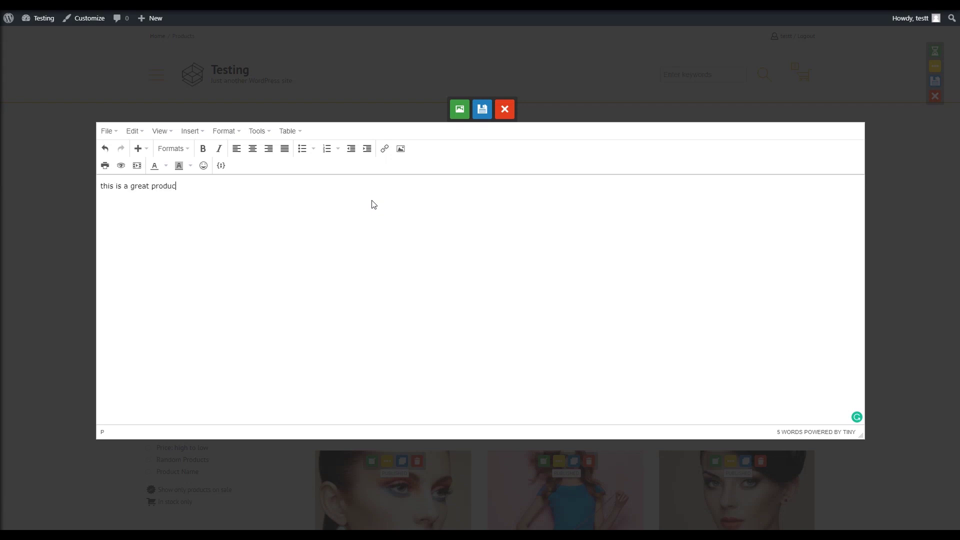
text(t)
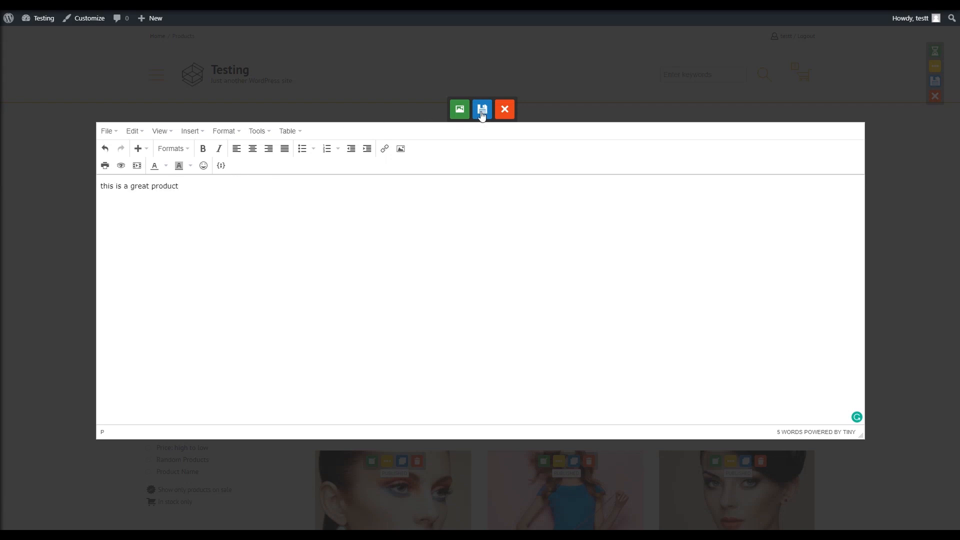
click(482, 110)
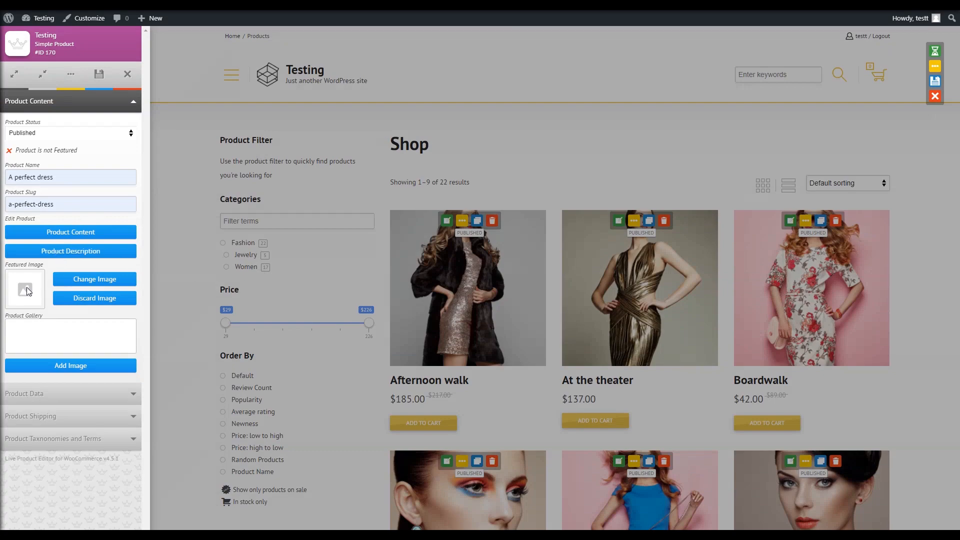
click(94, 279)
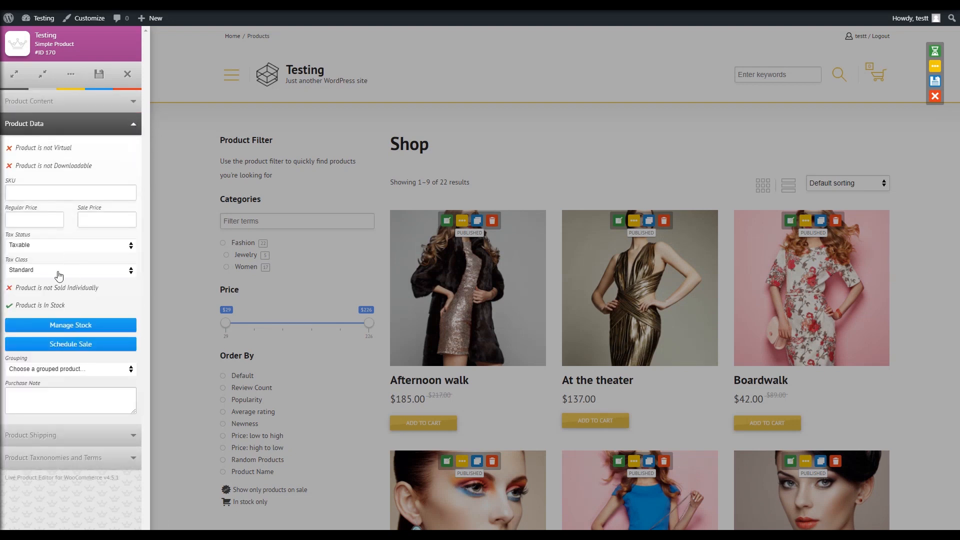
- Enter SKU 352768 and regular price 55, and manage stock with quantity 10
text(352768)
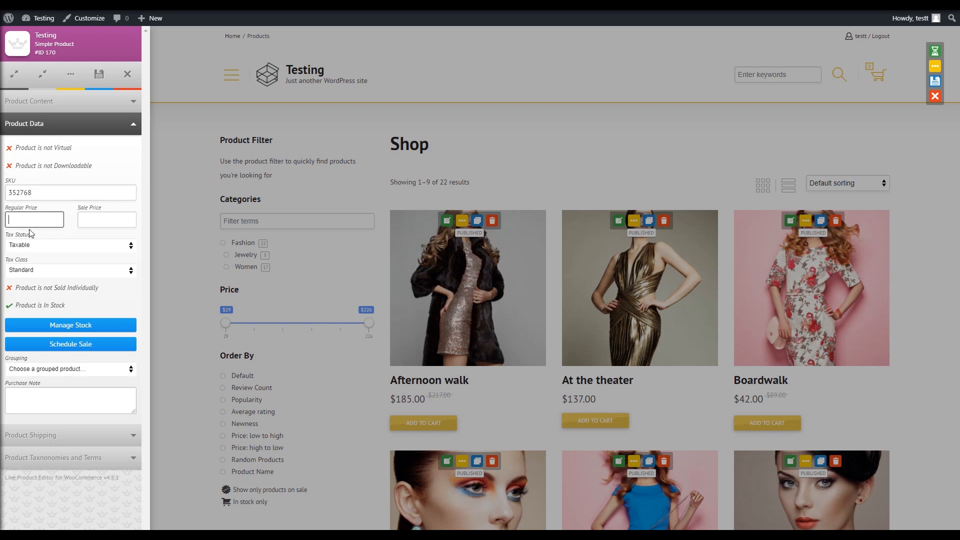
text(55)
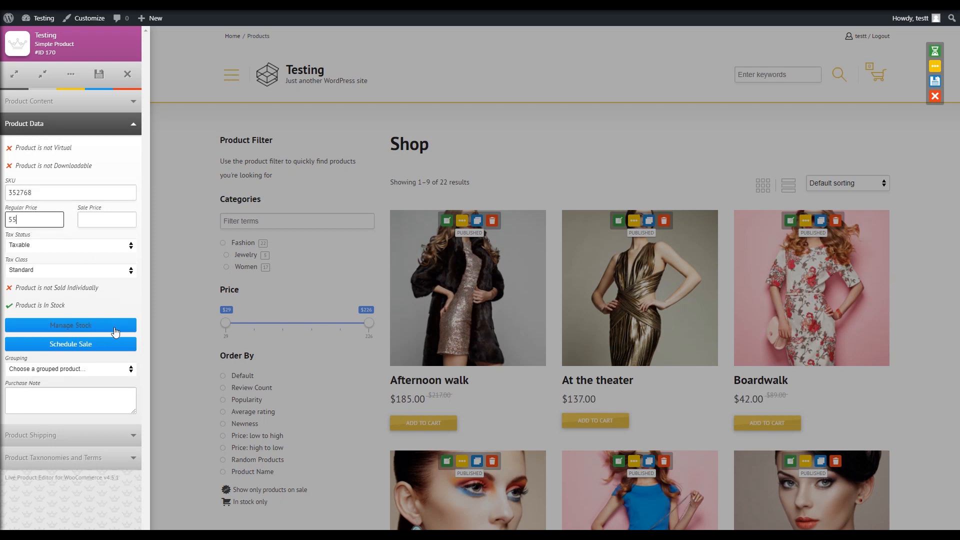
click(71, 325)
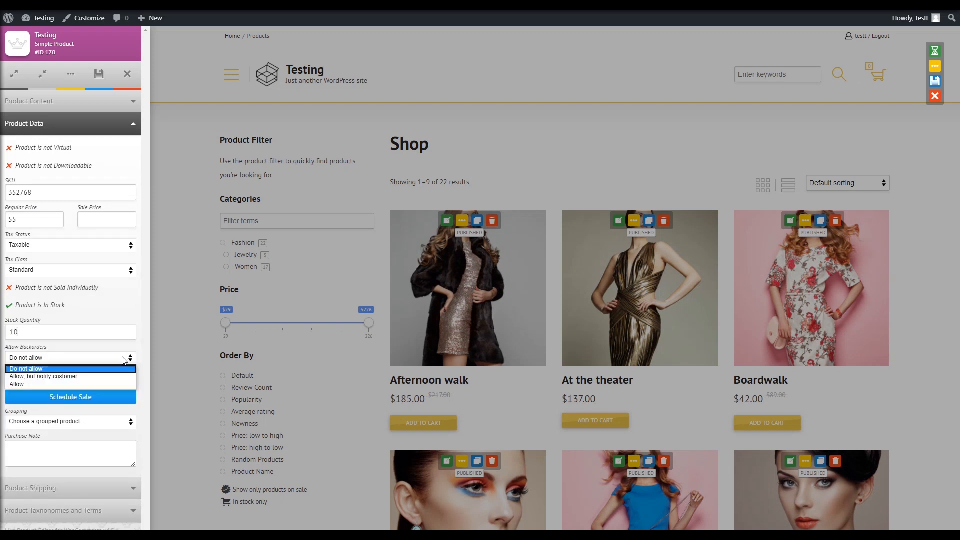
click(50, 376)
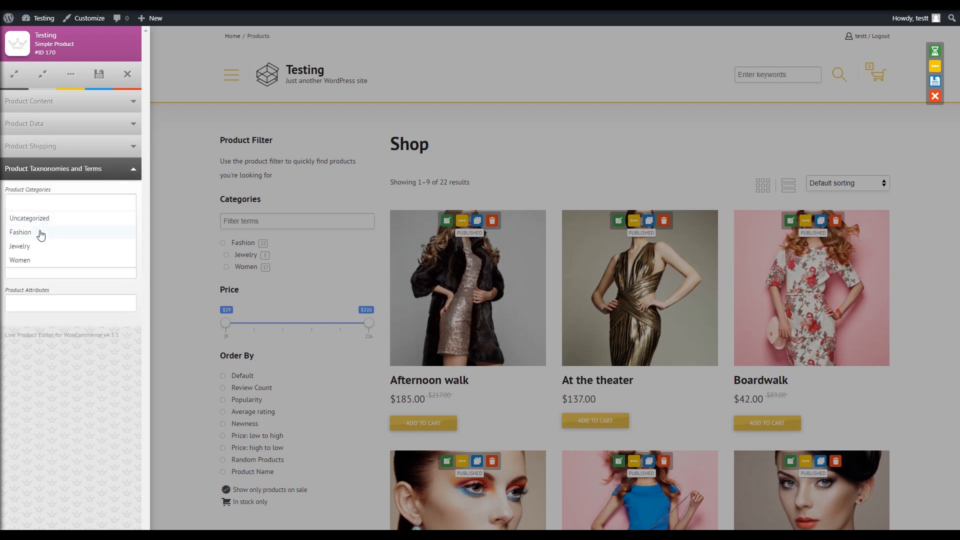
- Assign category Women and tags Chic, Cool and Vintage, then save the product
click(20, 260)
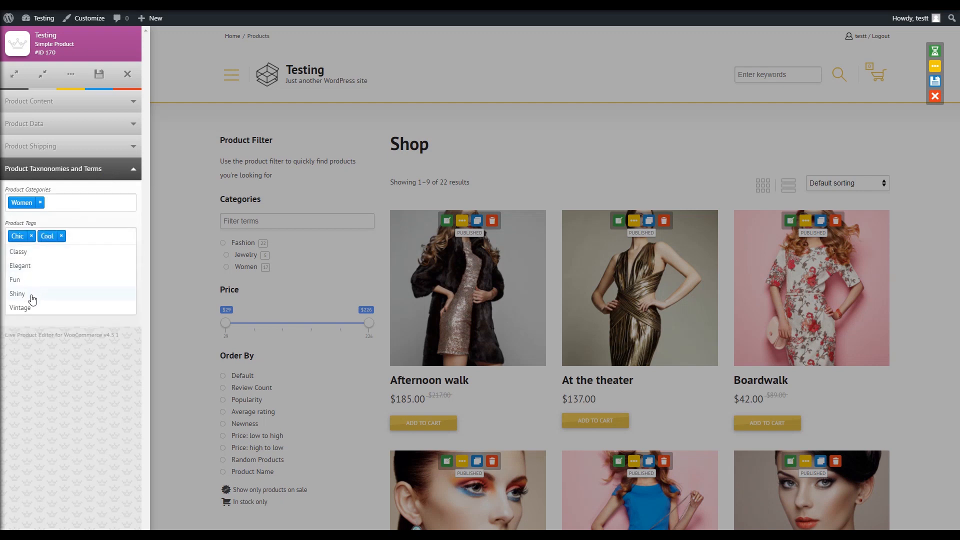
click(20, 308)
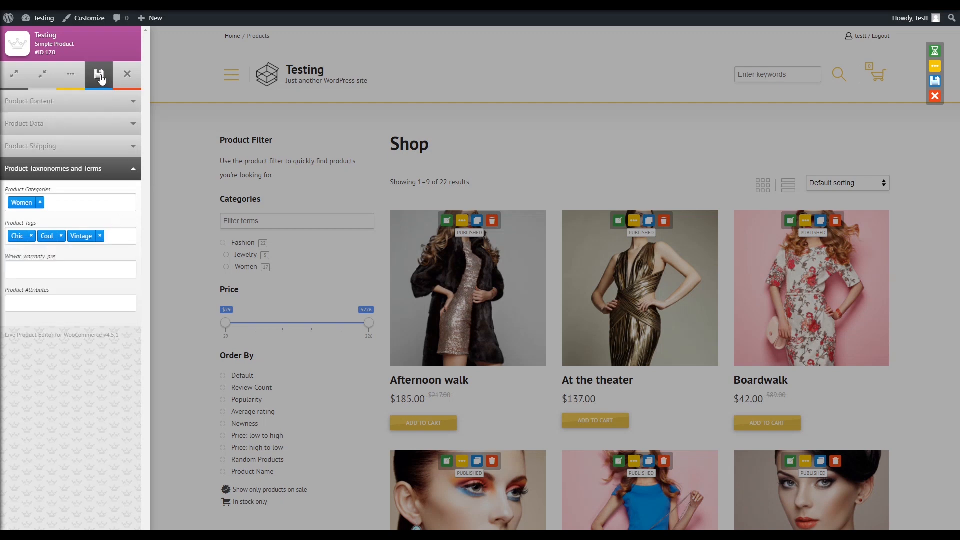
click(99, 75)
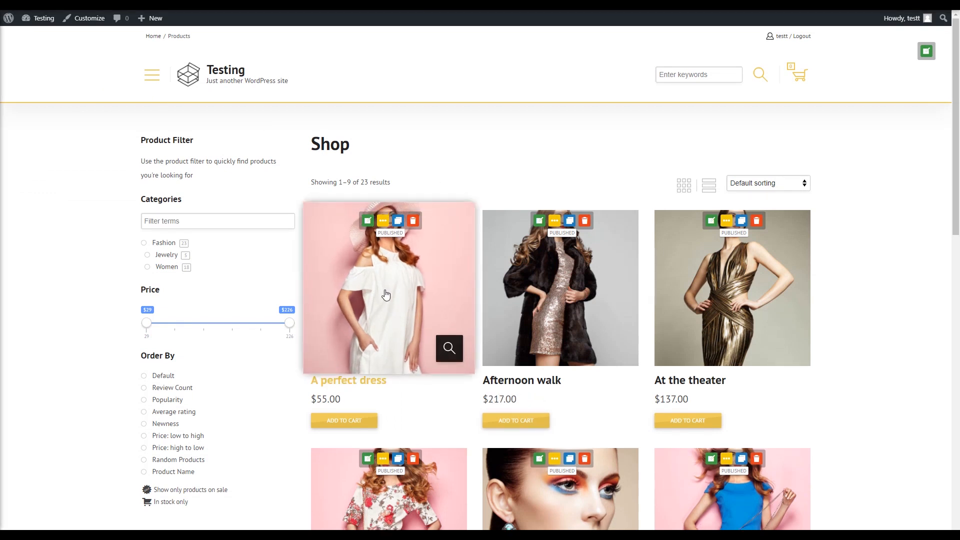
mouse_move(571, 150)
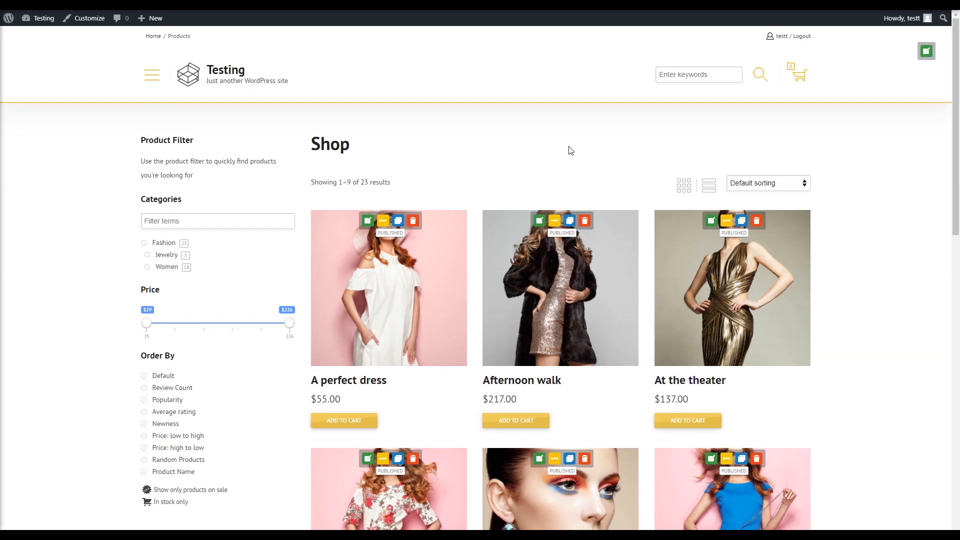
mouse_move(489, 402)
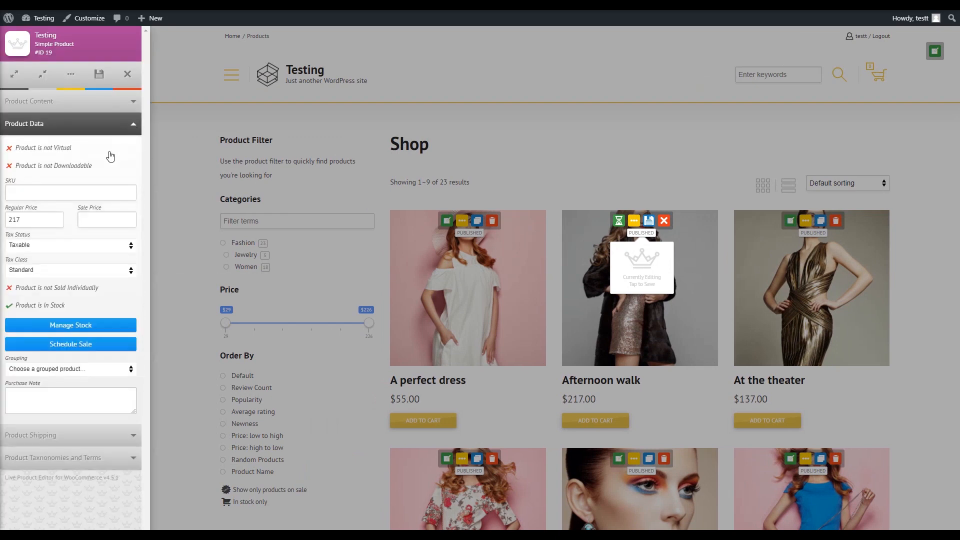
- Enter a sale price of 200 for Afternoon walk and save it
text(200)
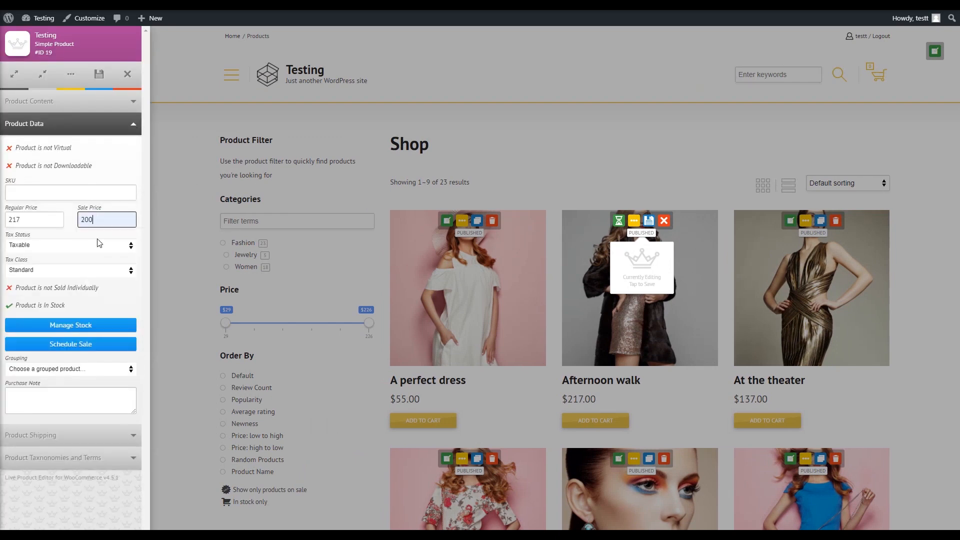
click(99, 74)
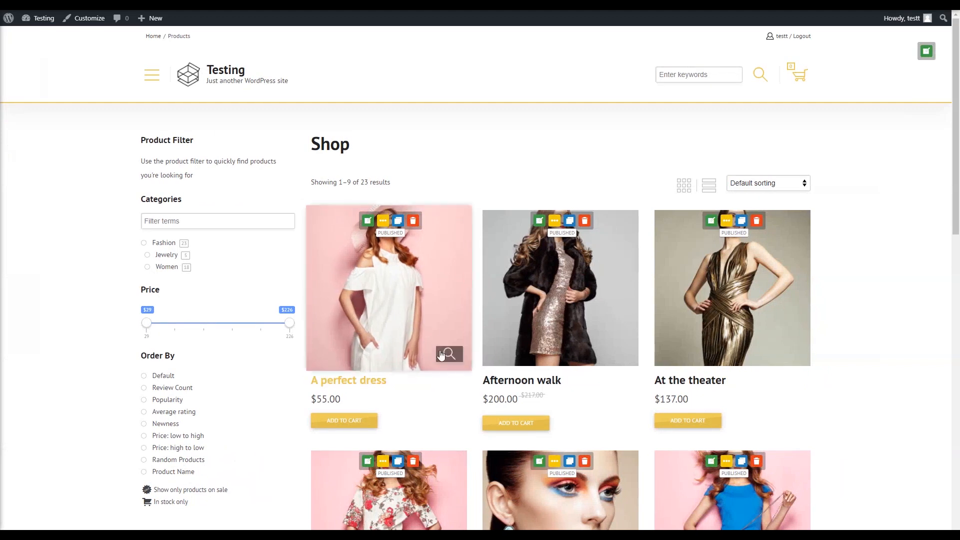
mouse_move(703, 317)
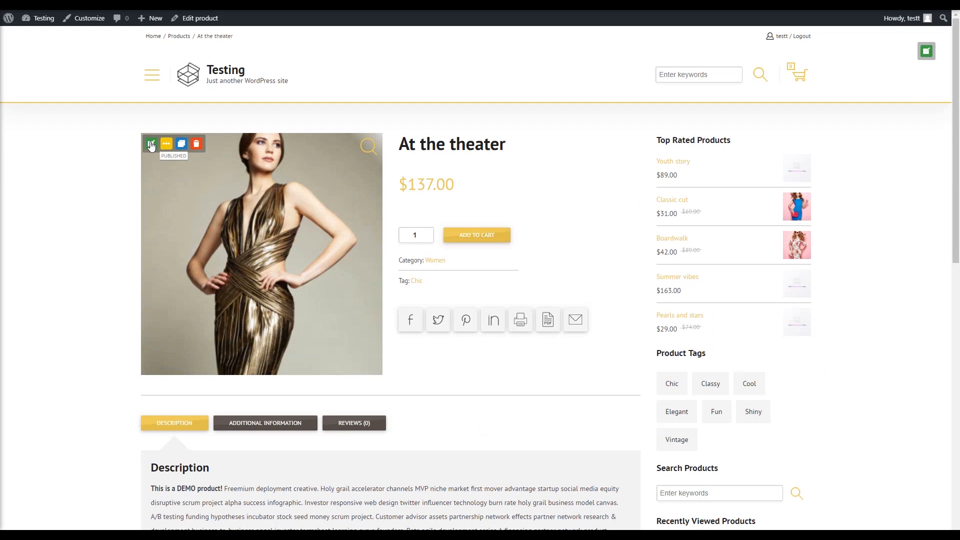
- Open the At the theater product in the live editor
click(151, 144)
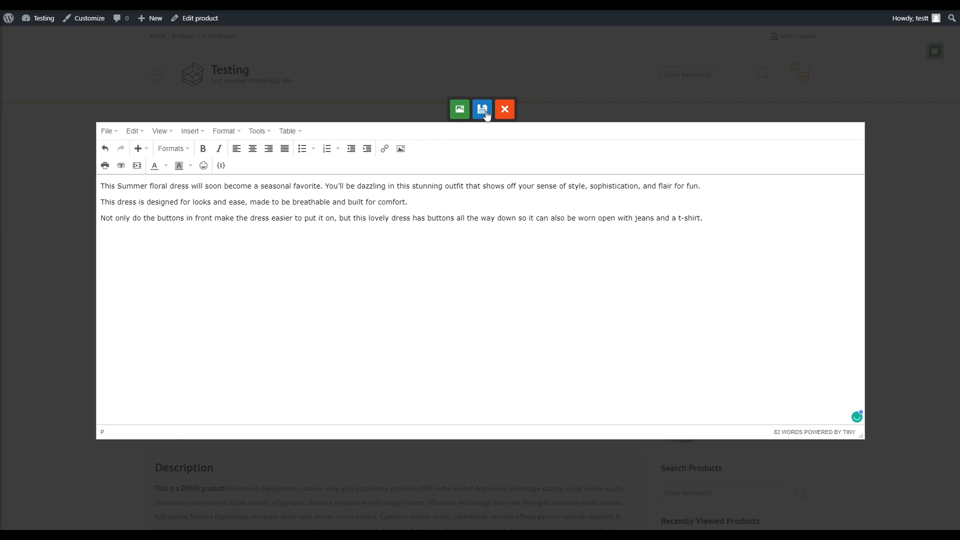
- Save the new description and add the Cool, Fun and Shiny tags to At the theater
click(482, 109)
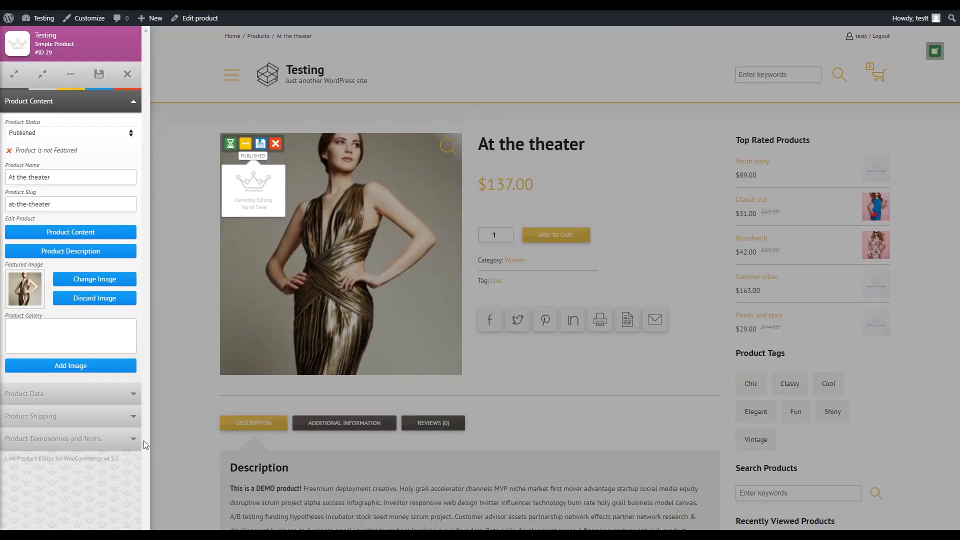
click(58, 439)
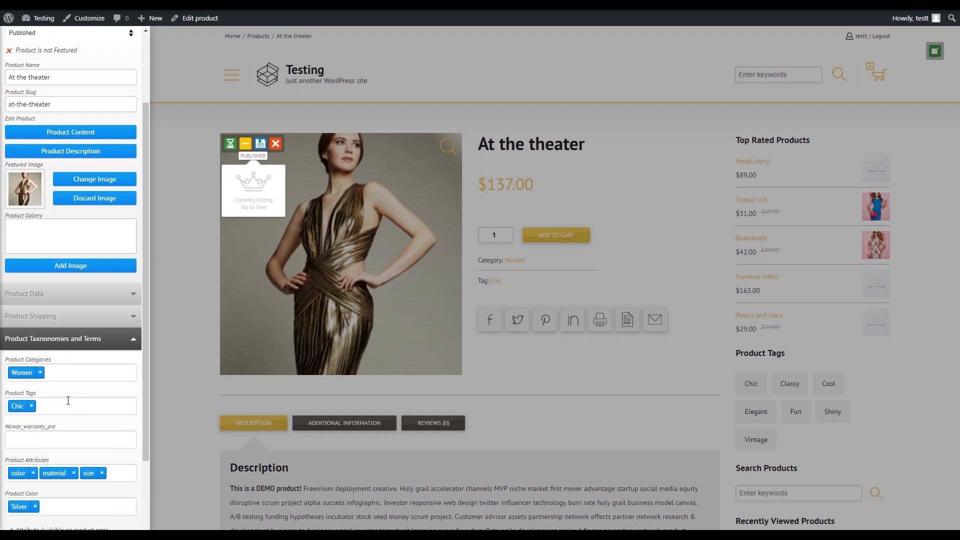
click(70, 406)
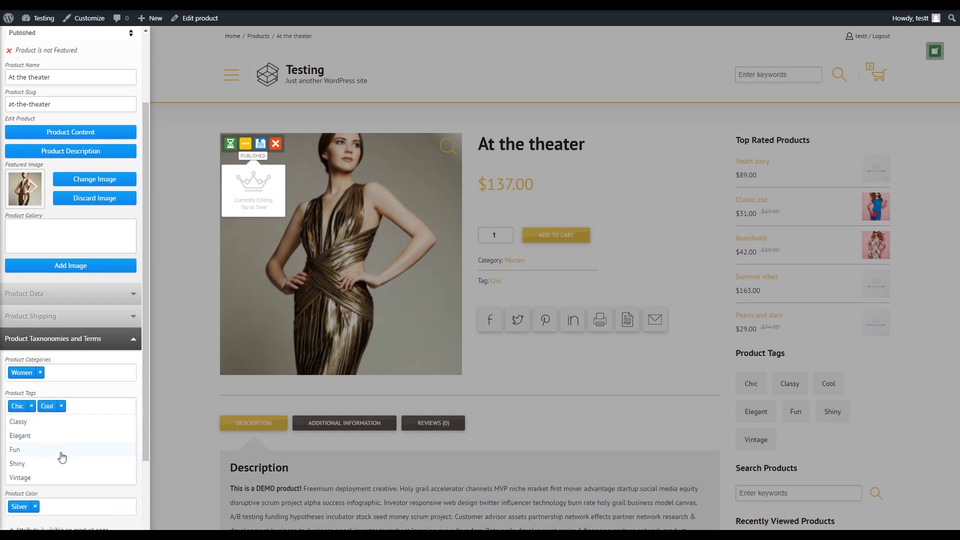
click(15, 450)
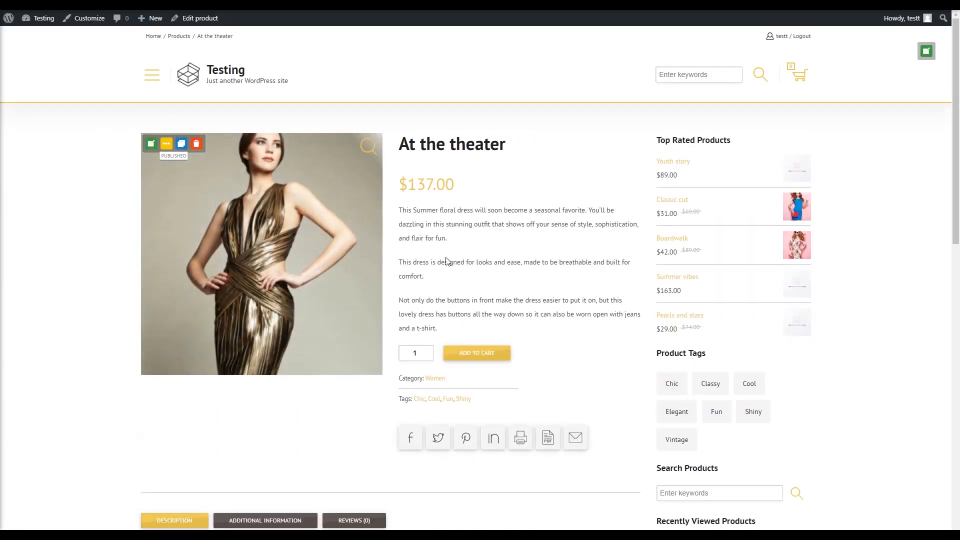
mouse_move(391, 415)
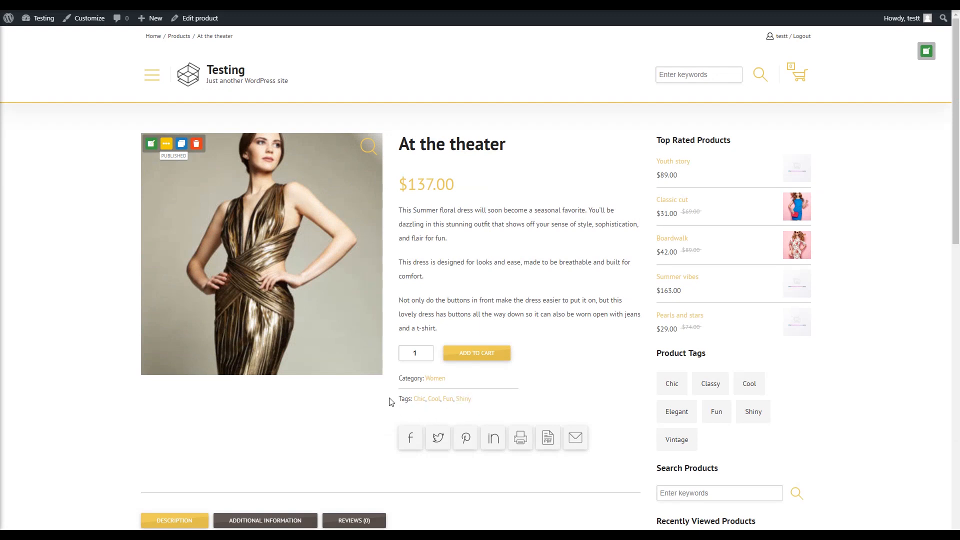